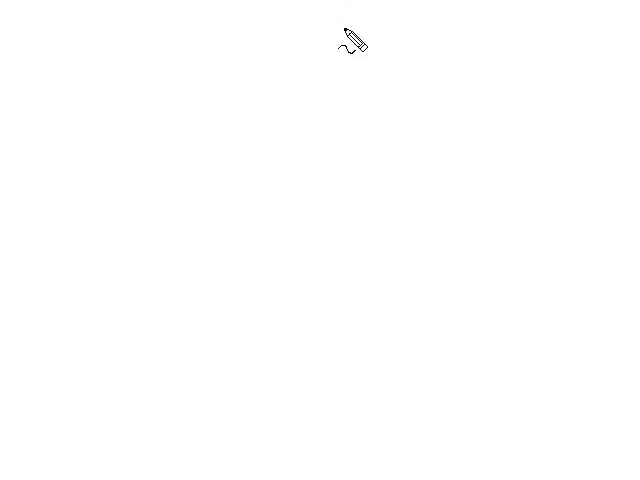
{"action": "mouse_move", "coordinate": [344, 52]}
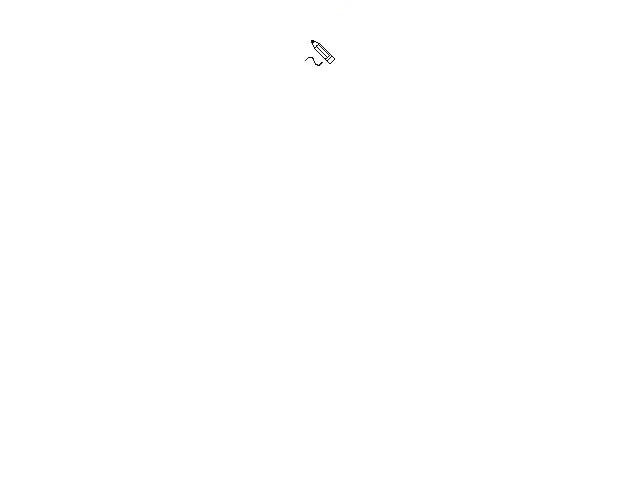
{"action": "mouse_move", "coordinate": [180, 72]}
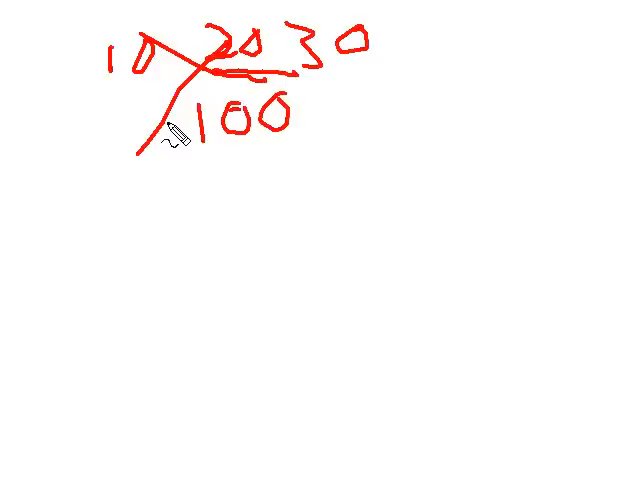
{"action": "mouse_move", "coordinate": [216, 224]}
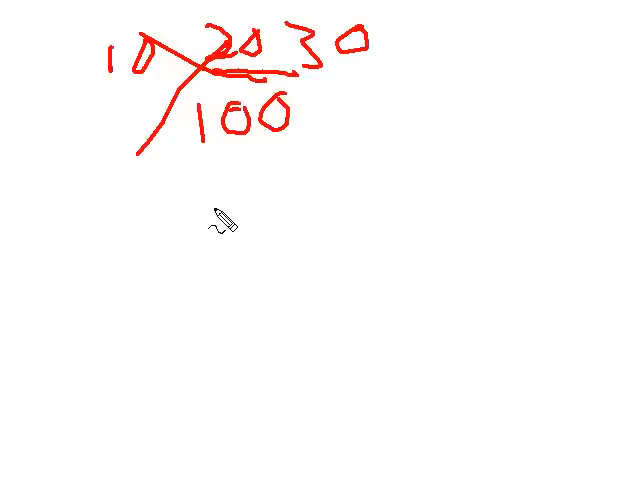
{"action": "mouse_move", "coordinate": [212, 196]}
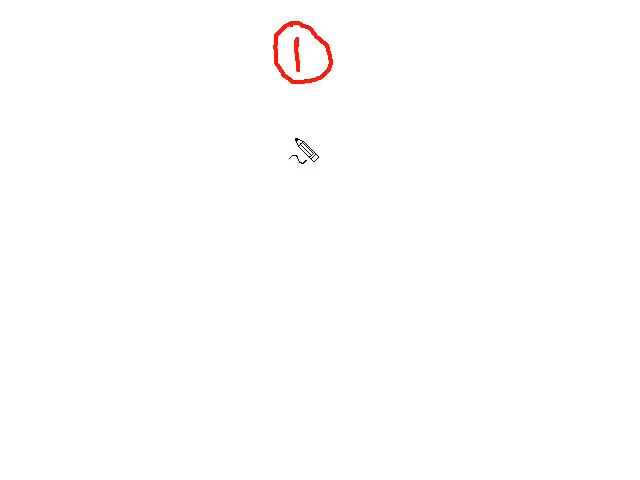
{"action": "mouse_move", "coordinate": [312, 144]}
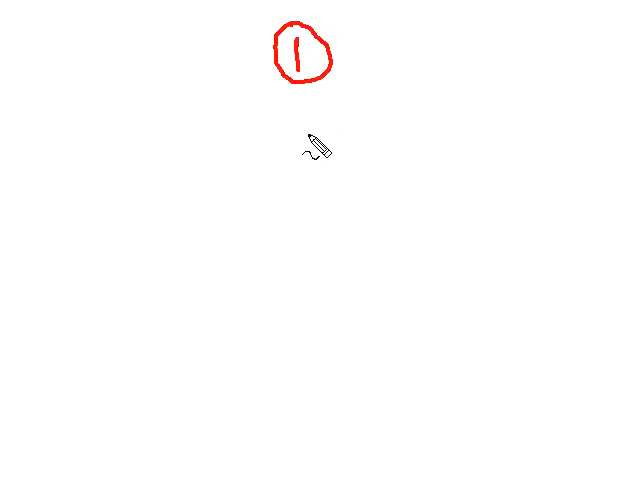
{"action": "mouse_move", "coordinate": [308, 128]}
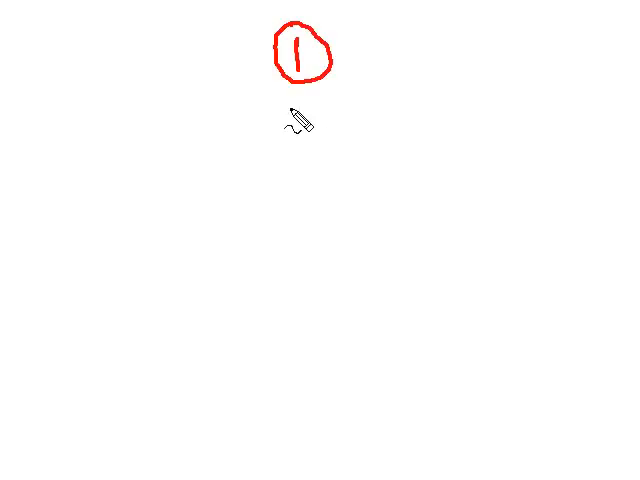
{"action": "mouse_move", "coordinate": [292, 138]}
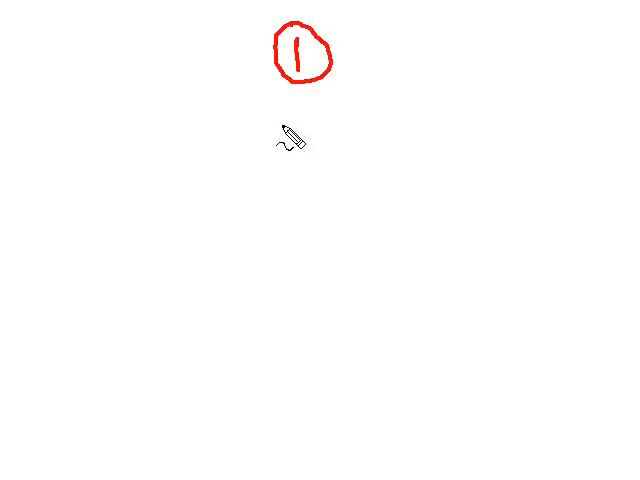
{"action": "mouse_move", "coordinate": [298, 92]}
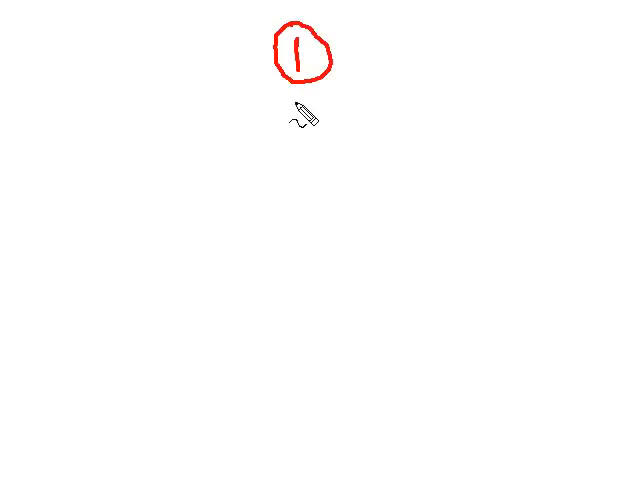
Draw a red arrow leading down from the circled 1 toward the large C circle.
{"action": "left_click_drag", "start_coordinate": [298, 84], "coordinate": [292, 150]}
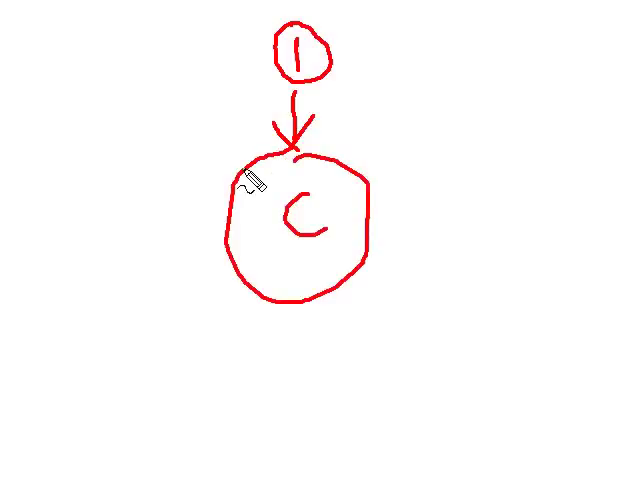
{"action": "mouse_move", "coordinate": [438, 152]}
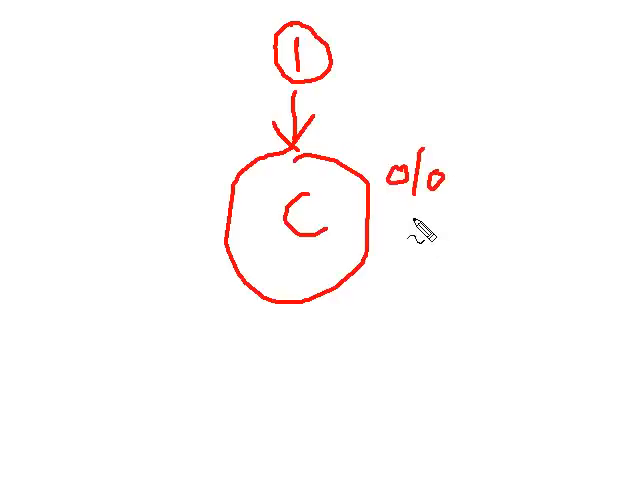
{"action": "mouse_move", "coordinate": [424, 240]}
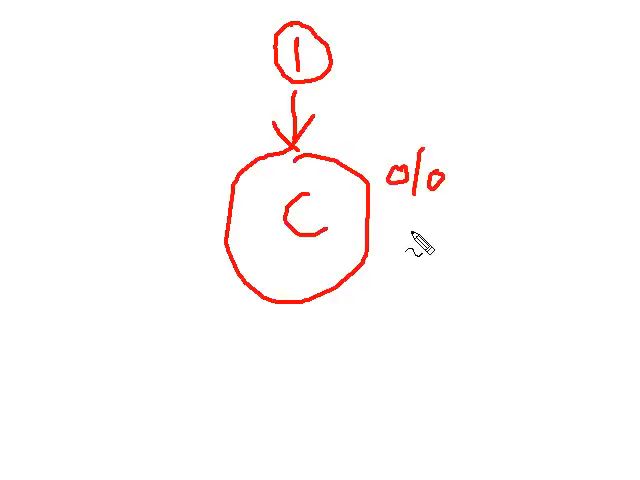
{"action": "mouse_move", "coordinate": [430, 238]}
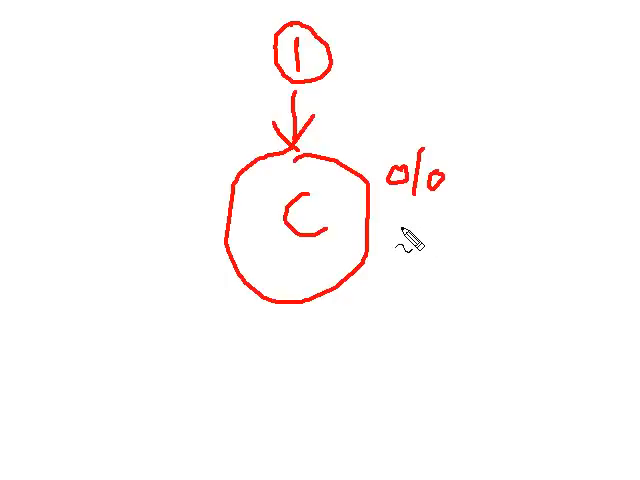
{"action": "mouse_move", "coordinate": [336, 344]}
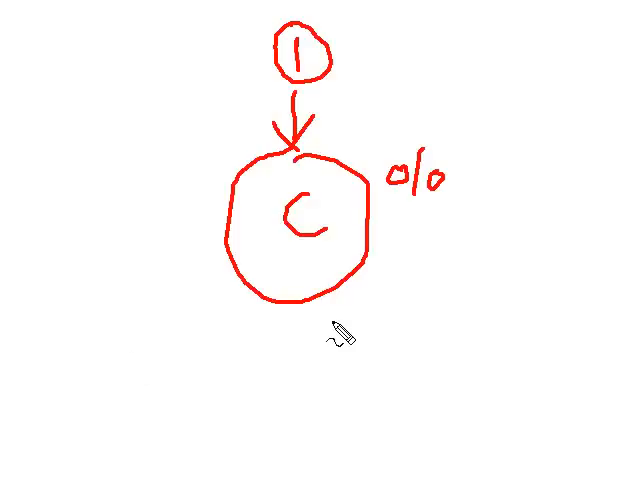
{"action": "mouse_move", "coordinate": [148, 352]}
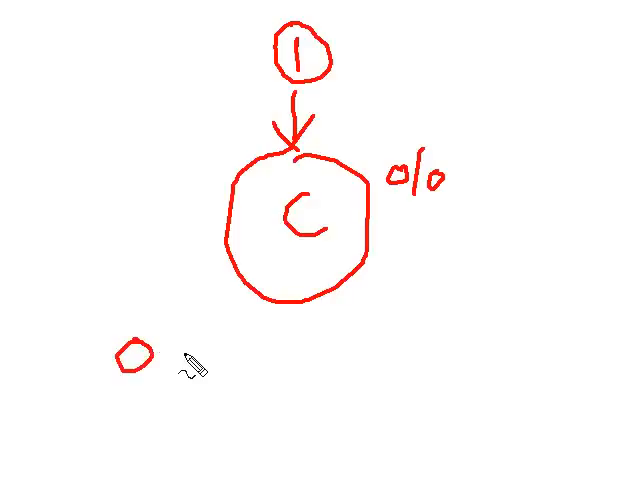
Sketch the first small circle of the row beneath the big C circle.
{"action": "left_click_drag", "start_coordinate": [176, 360], "coordinate": [210, 360]}
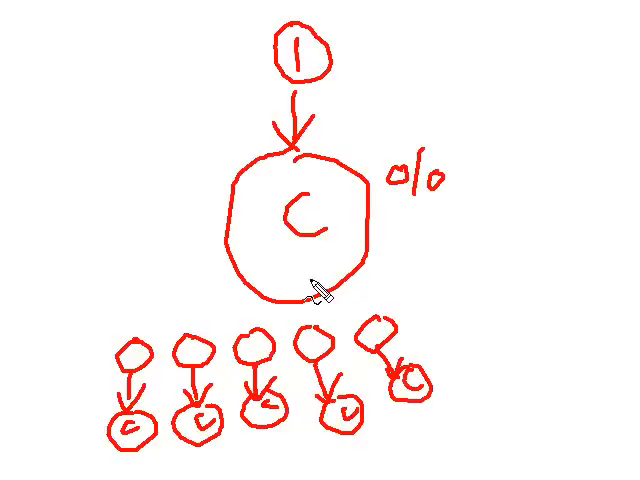
{"action": "mouse_move", "coordinate": [168, 100]}
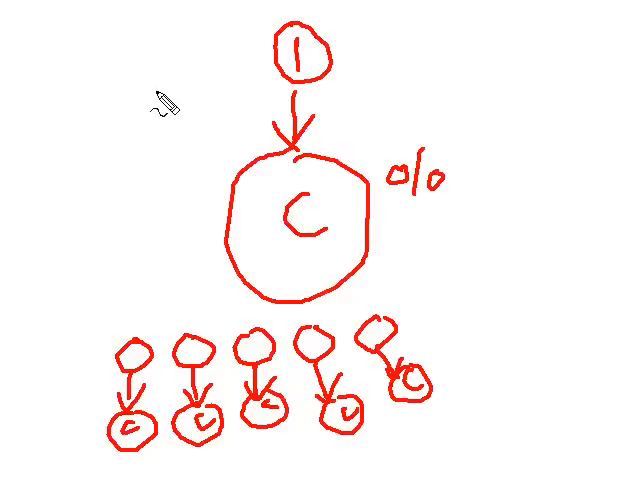
{"action": "mouse_move", "coordinate": [224, 136]}
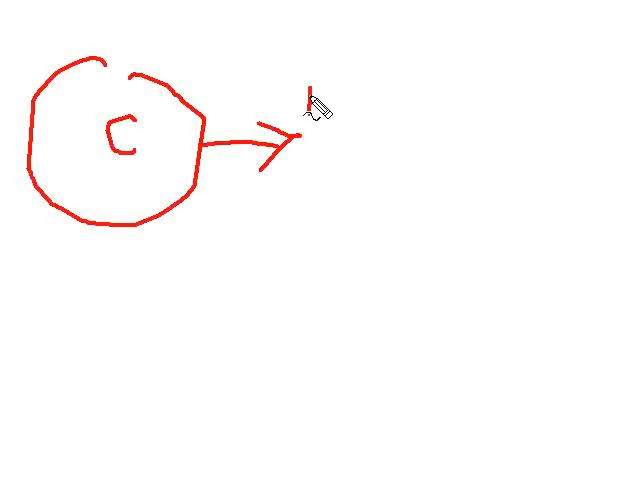
Draw the B box and a funnel beneath it, connected by a short stroke.
{"action": "left_click_drag", "start_coordinate": [310, 96], "coordinate": [410, 196]}
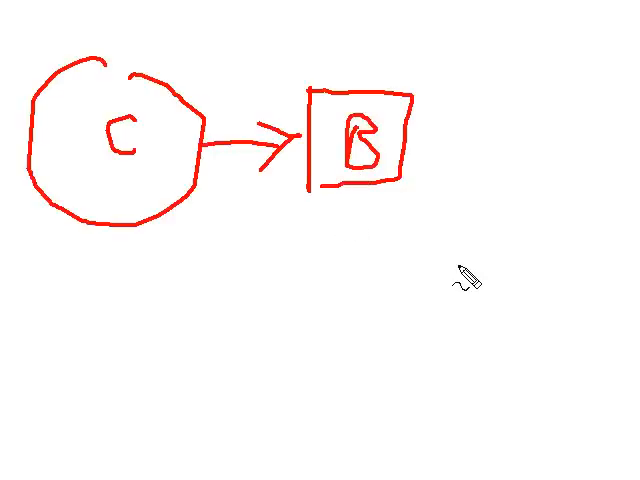
{"action": "mouse_move", "coordinate": [324, 222]}
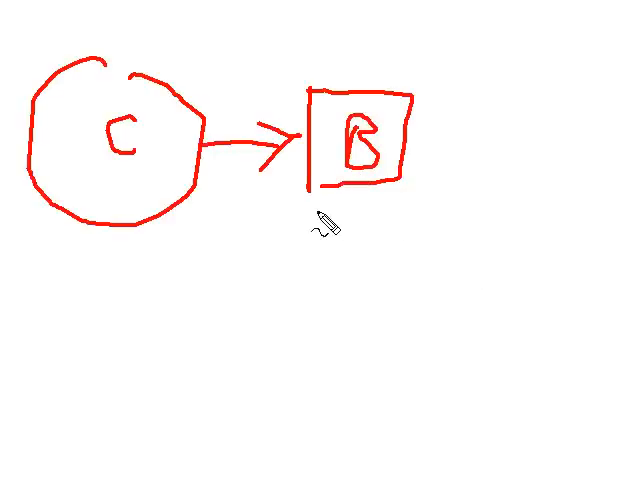
{"action": "left_click_drag", "start_coordinate": [318, 204], "coordinate": [350, 256]}
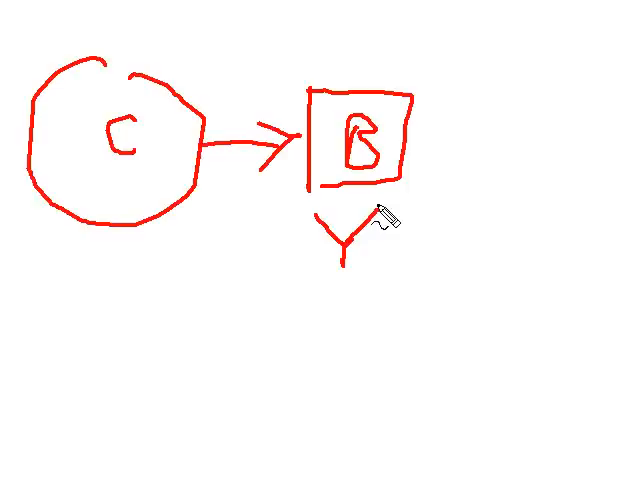
{"action": "left_click_drag", "start_coordinate": [320, 210], "coordinate": [360, 216]}
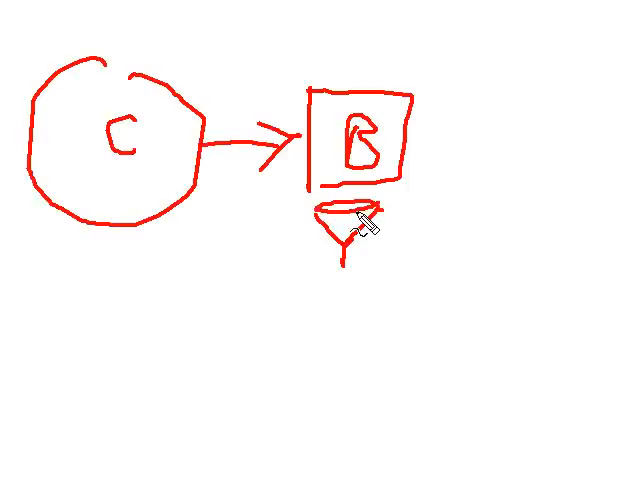
{"action": "left_click_drag", "start_coordinate": [344, 184], "coordinate": [344, 204]}
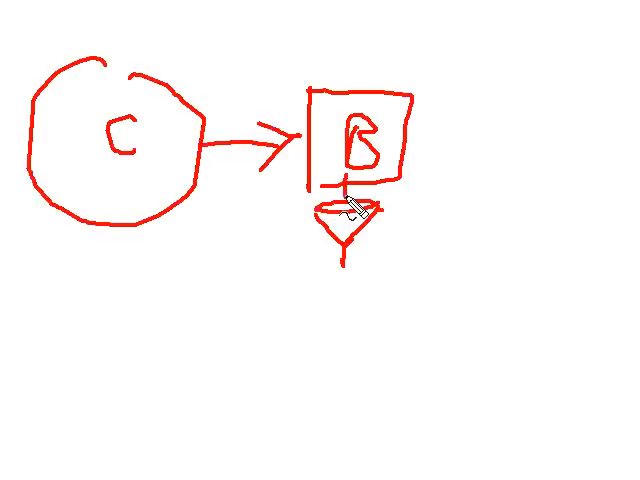
{"action": "left_click_drag", "start_coordinate": [344, 184], "coordinate": [344, 204]}
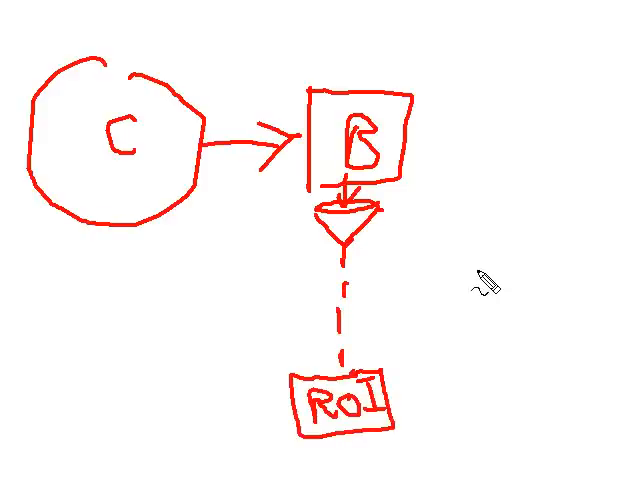
{"action": "mouse_move", "coordinate": [420, 240]}
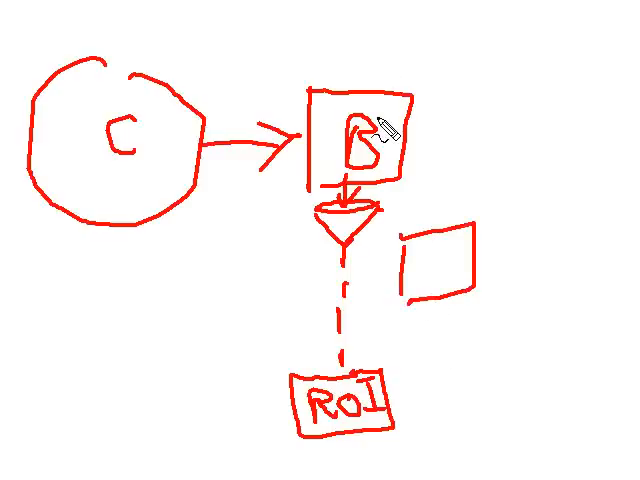
{"action": "mouse_move", "coordinate": [330, 64]}
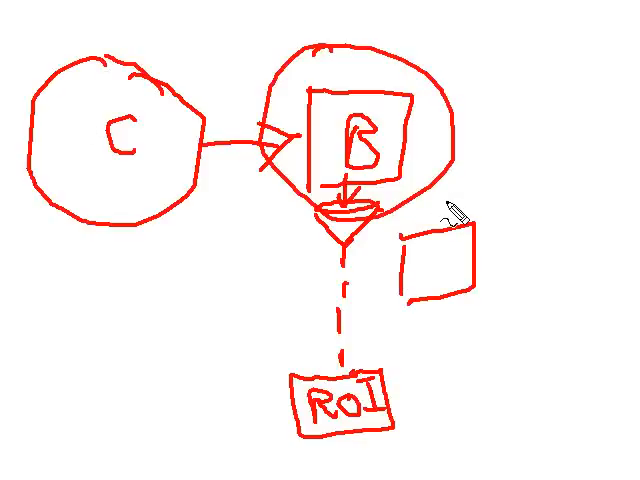
{"action": "mouse_move", "coordinate": [444, 212]}
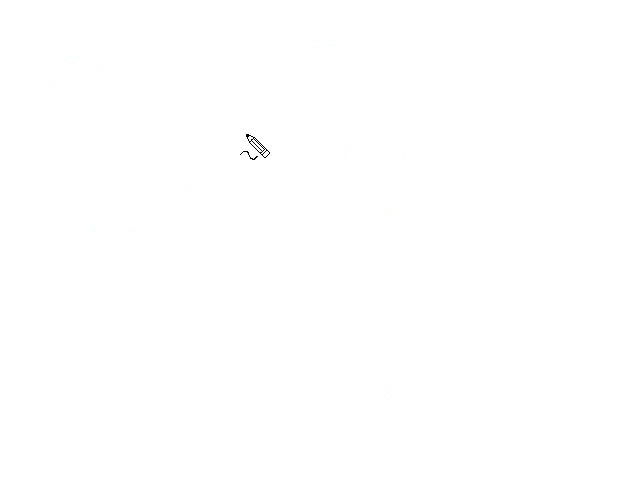
{"action": "mouse_move", "coordinate": [262, 140]}
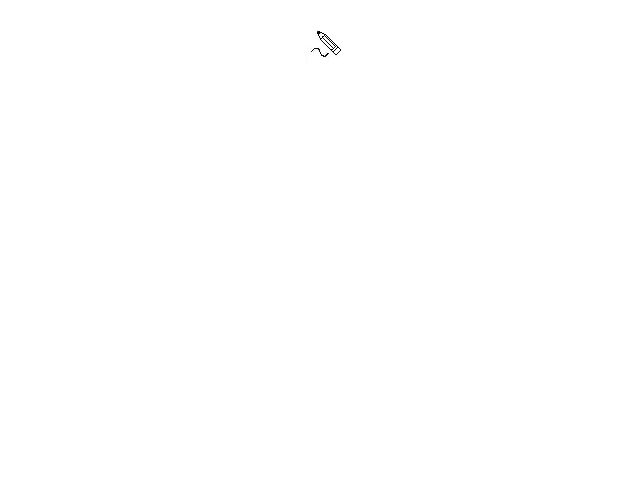
{"action": "mouse_move", "coordinate": [314, 50]}
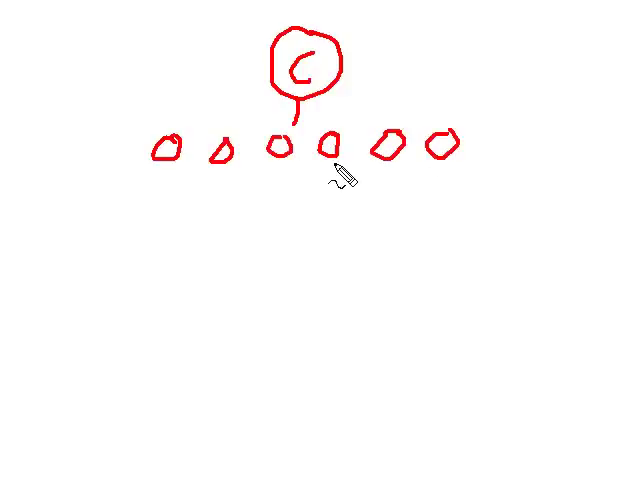
{"action": "mouse_move", "coordinate": [238, 186]}
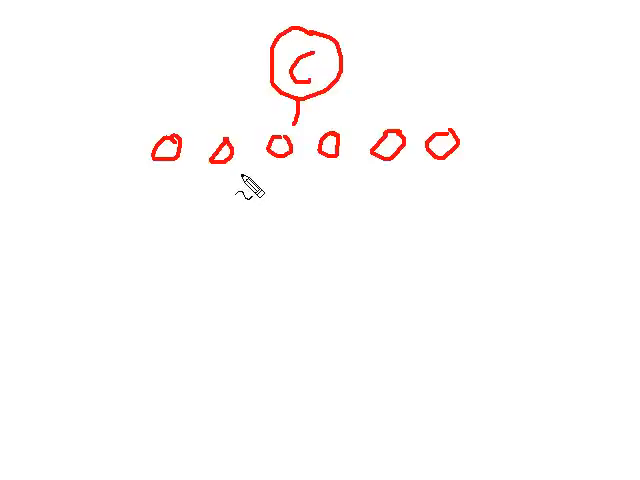
{"action": "mouse_move", "coordinate": [136, 200]}
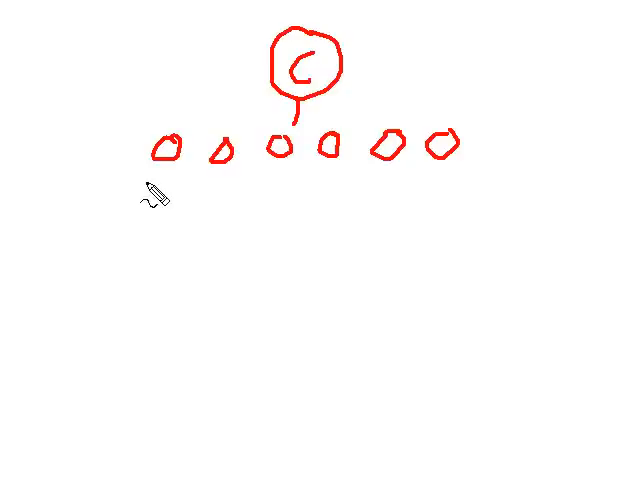
{"action": "mouse_move", "coordinate": [196, 196]}
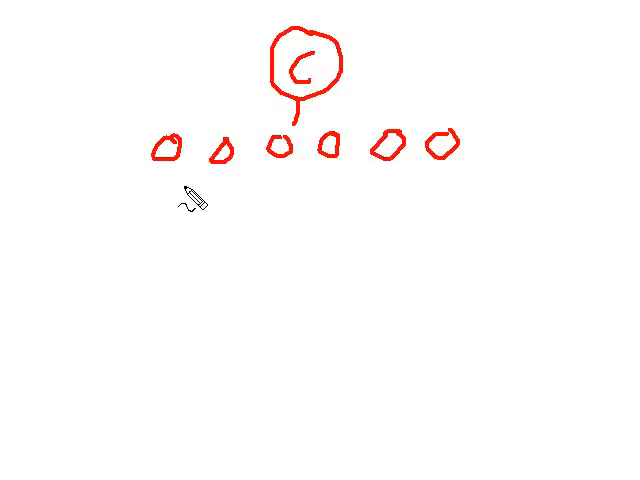
{"action": "mouse_move", "coordinate": [168, 160]}
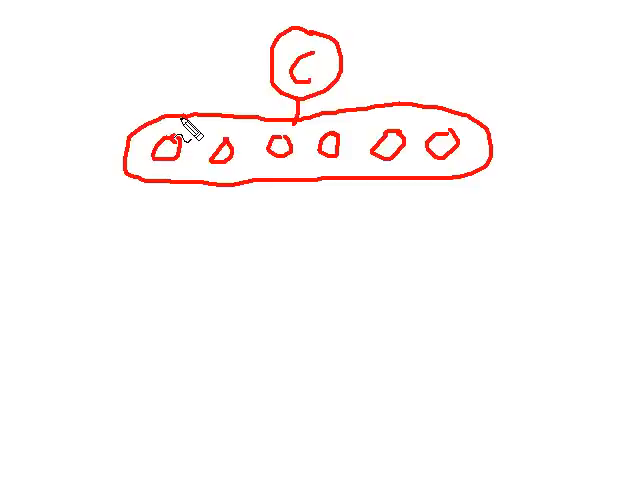
{"action": "mouse_move", "coordinate": [218, 140]}
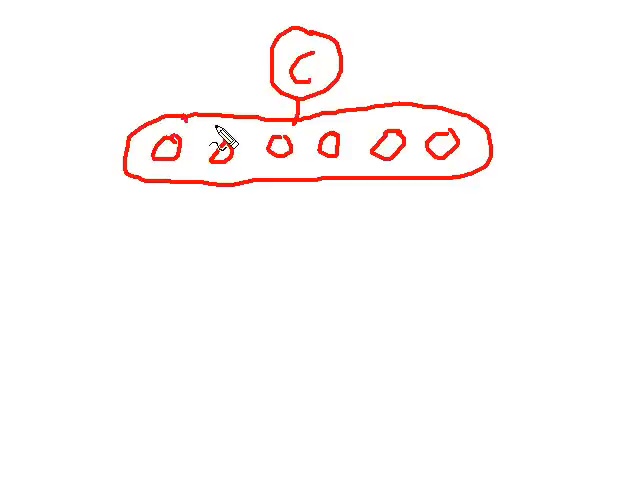
{"action": "mouse_move", "coordinate": [186, 196]}
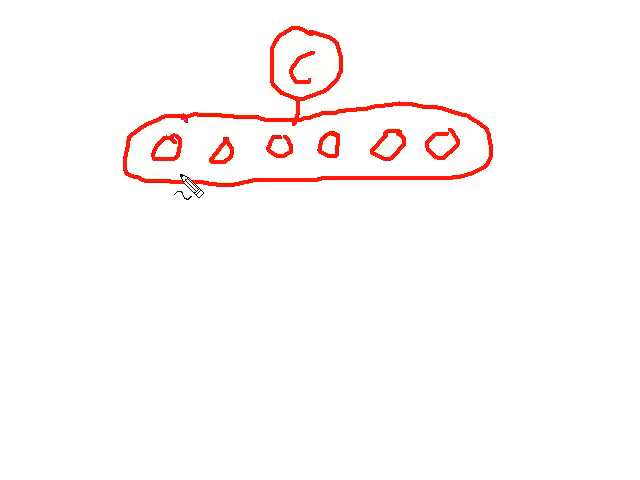
{"action": "mouse_move", "coordinate": [150, 228]}
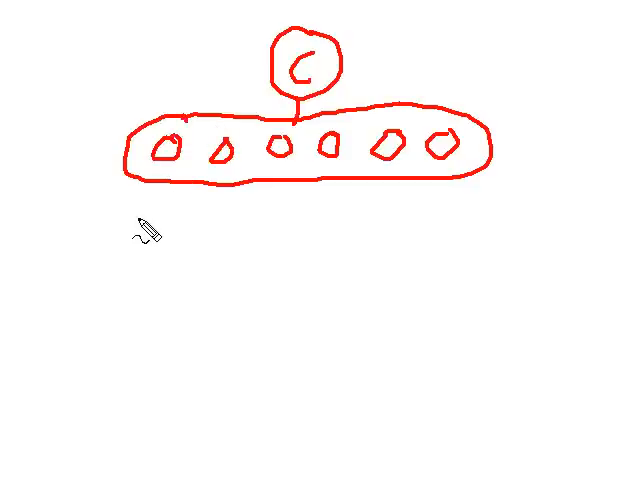
Draw three short stacked horizontal lines beneath the left end of the loop.
{"action": "left_click_drag", "start_coordinate": [118, 228], "coordinate": [200, 226]}
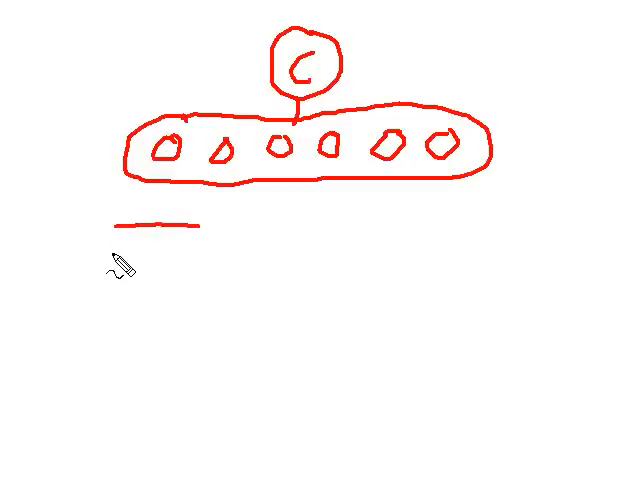
{"action": "left_click_drag", "start_coordinate": [116, 244], "coordinate": [210, 244]}
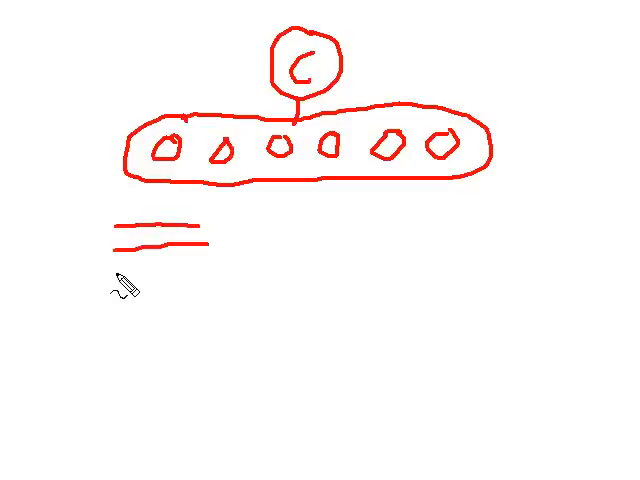
{"action": "left_click_drag", "start_coordinate": [118, 270], "coordinate": [212, 268]}
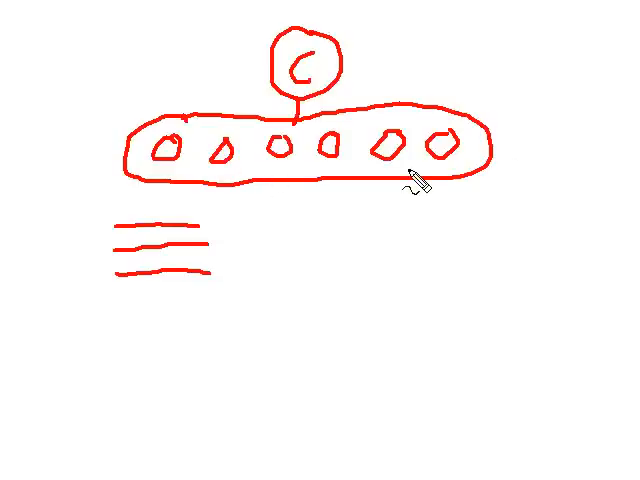
{"action": "mouse_move", "coordinate": [468, 180]}
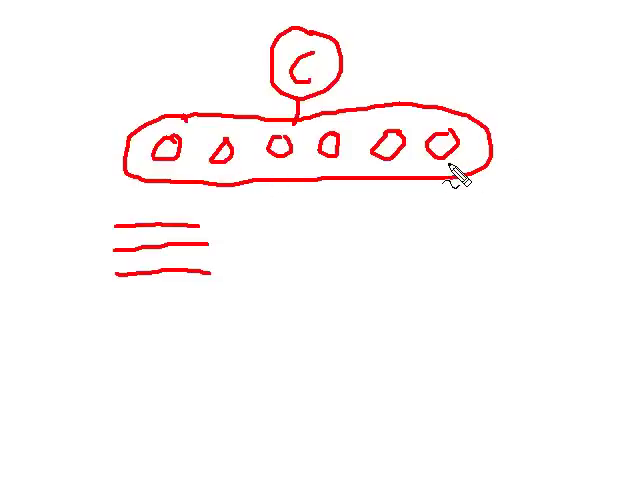
{"action": "mouse_move", "coordinate": [356, 216]}
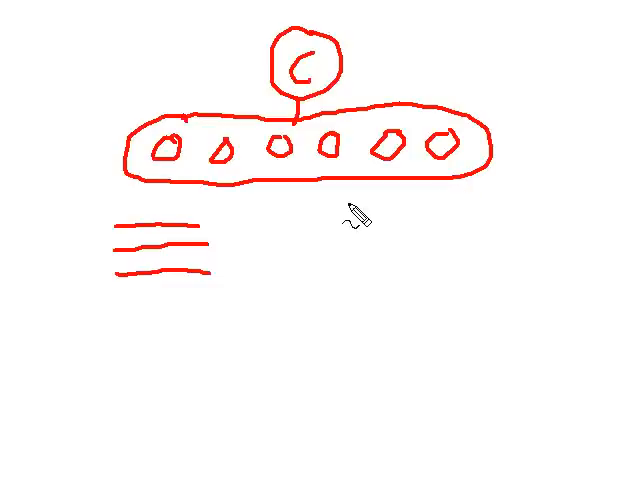
{"action": "mouse_move", "coordinate": [322, 222]}
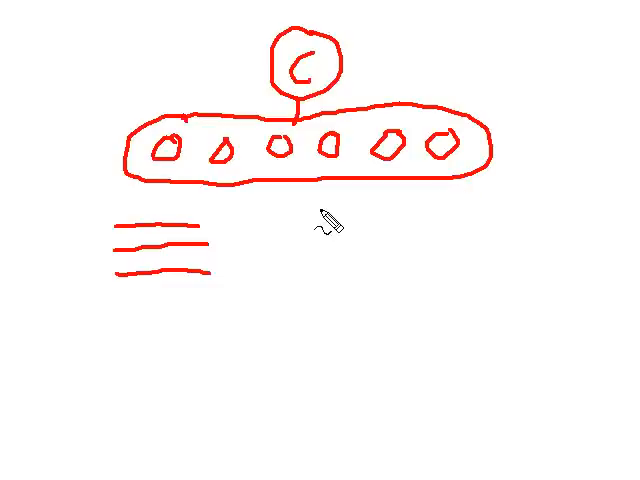
{"action": "mouse_move", "coordinate": [272, 306]}
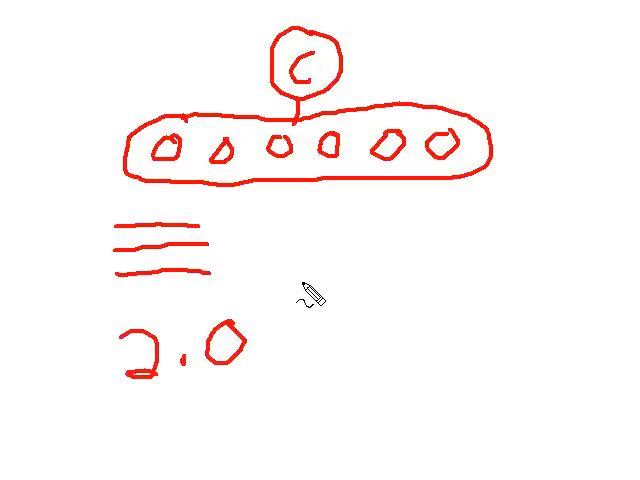
{"action": "mouse_move", "coordinate": [112, 232]}
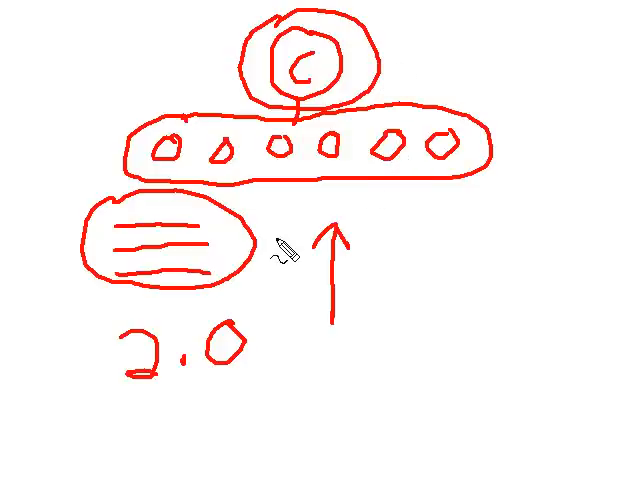
{"action": "mouse_move", "coordinate": [432, 188]}
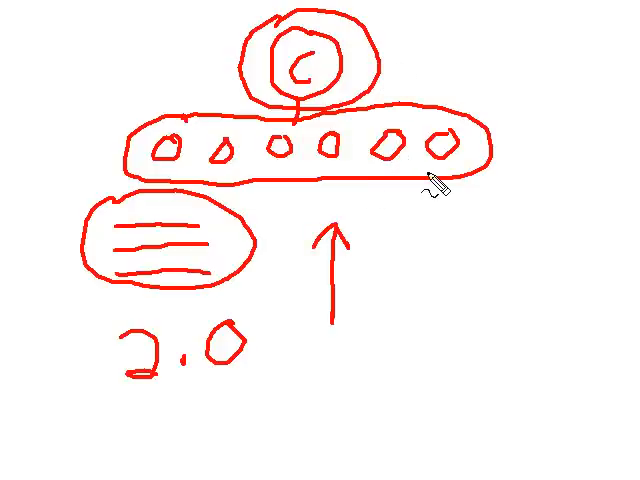
{"action": "mouse_move", "coordinate": [458, 196]}
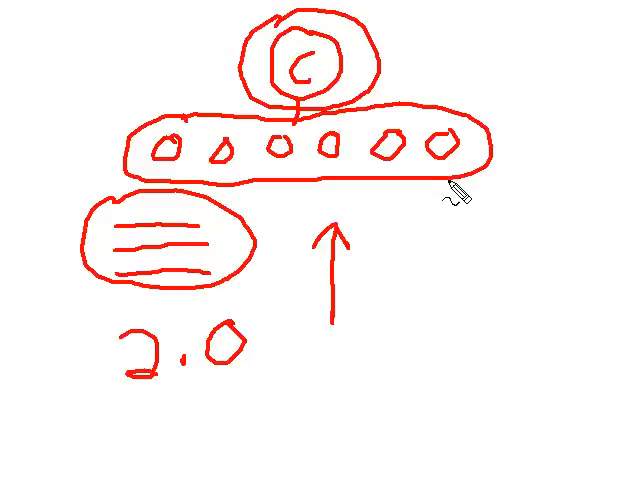